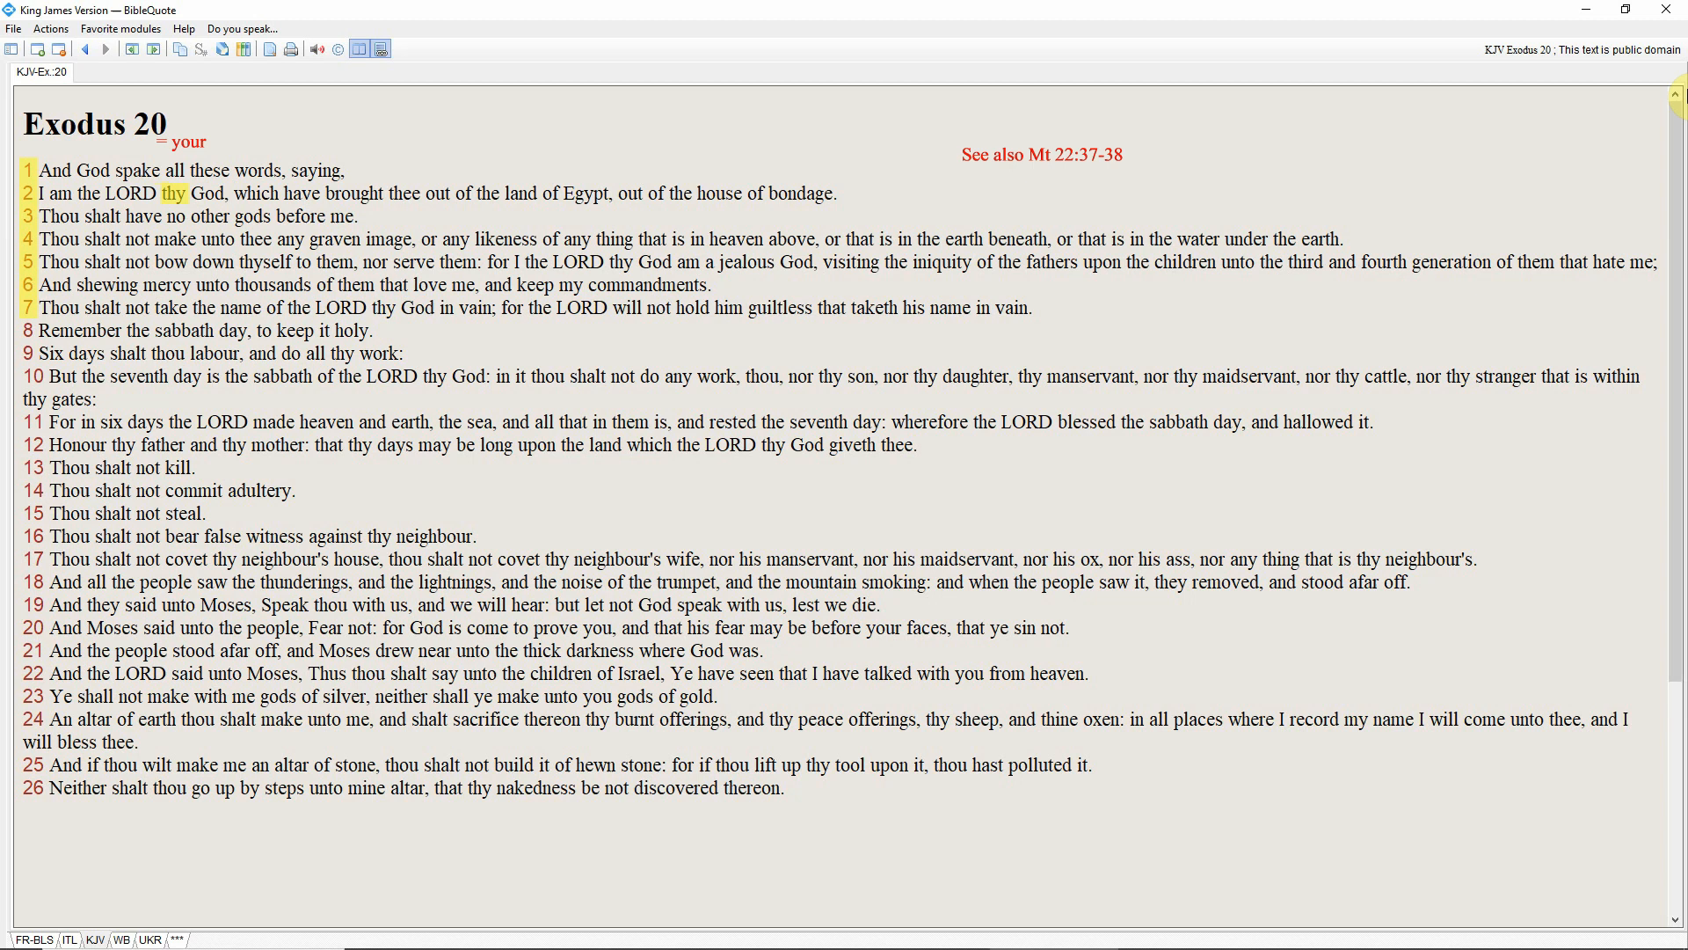
{"action": "left_click", "coordinate": [405, 193]}
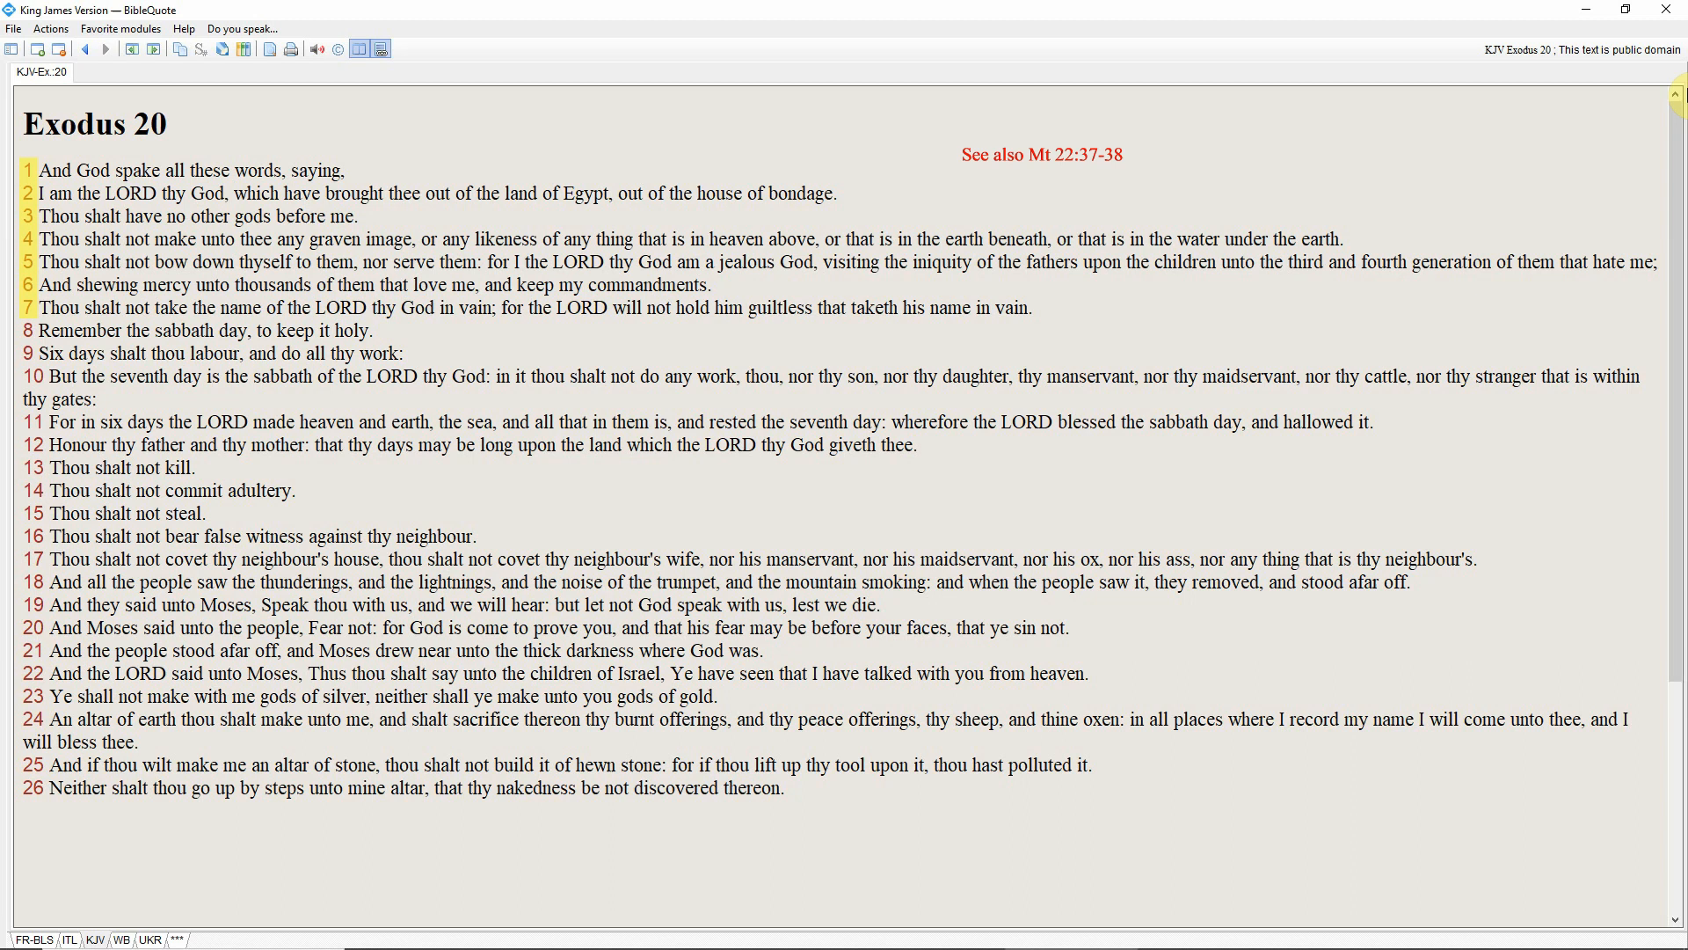
{"action": "mouse_move", "coordinate": [874, 308]}
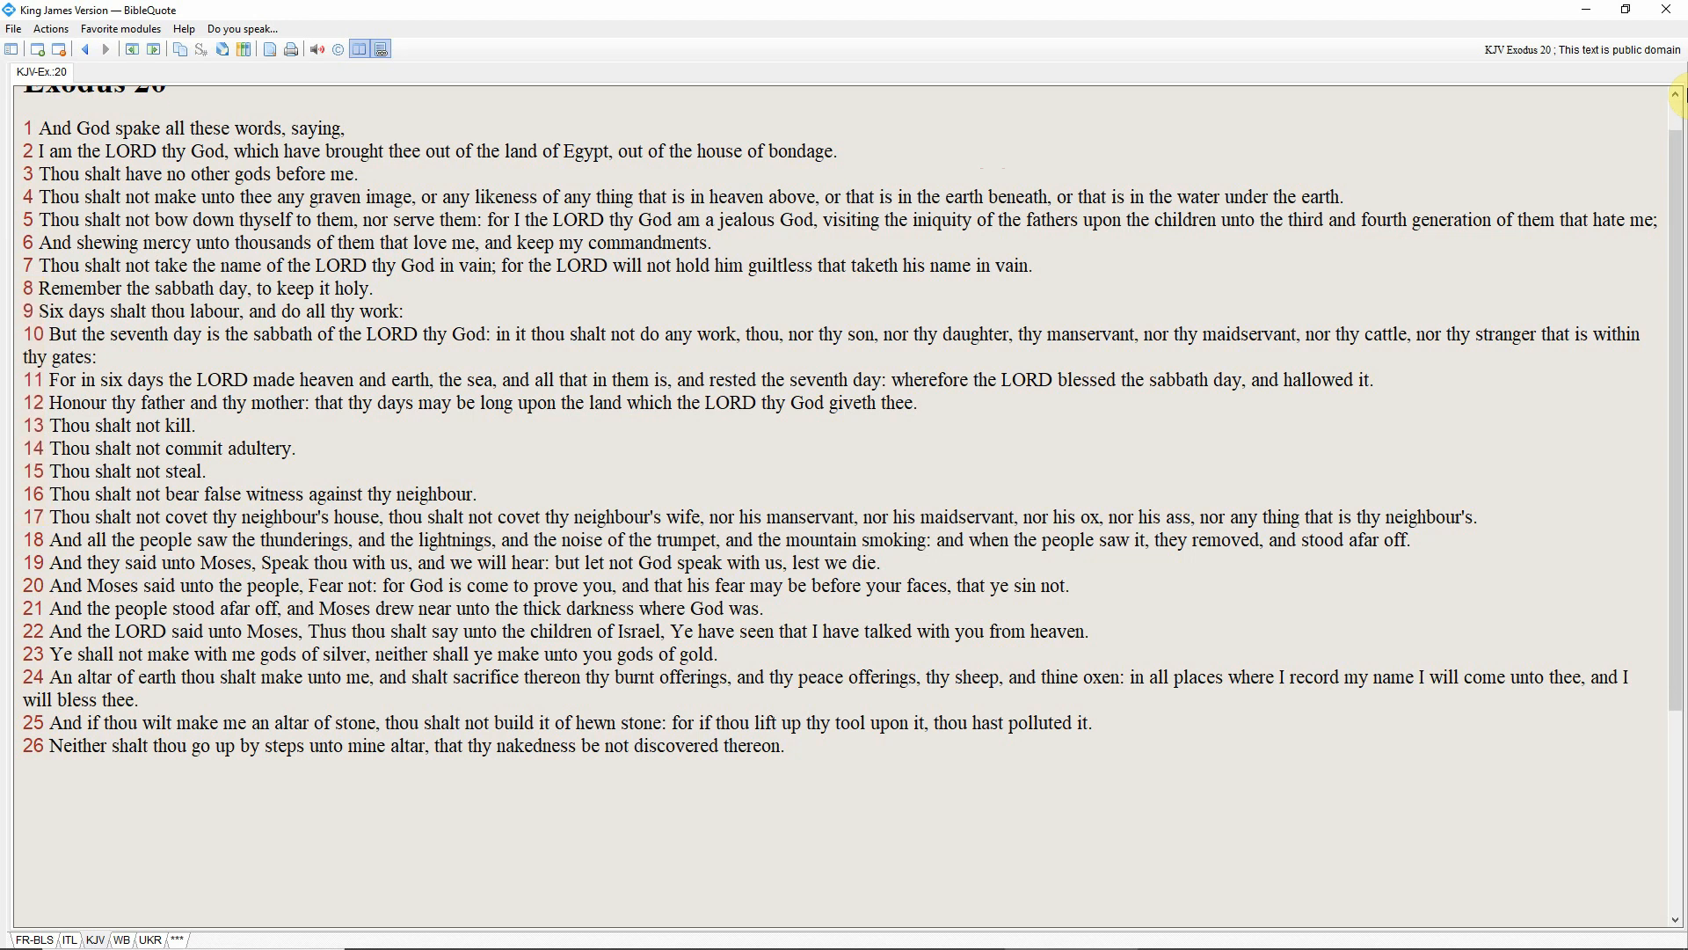
{"action": "scroll", "scroll_direction": "down", "scroll_amount": 3}
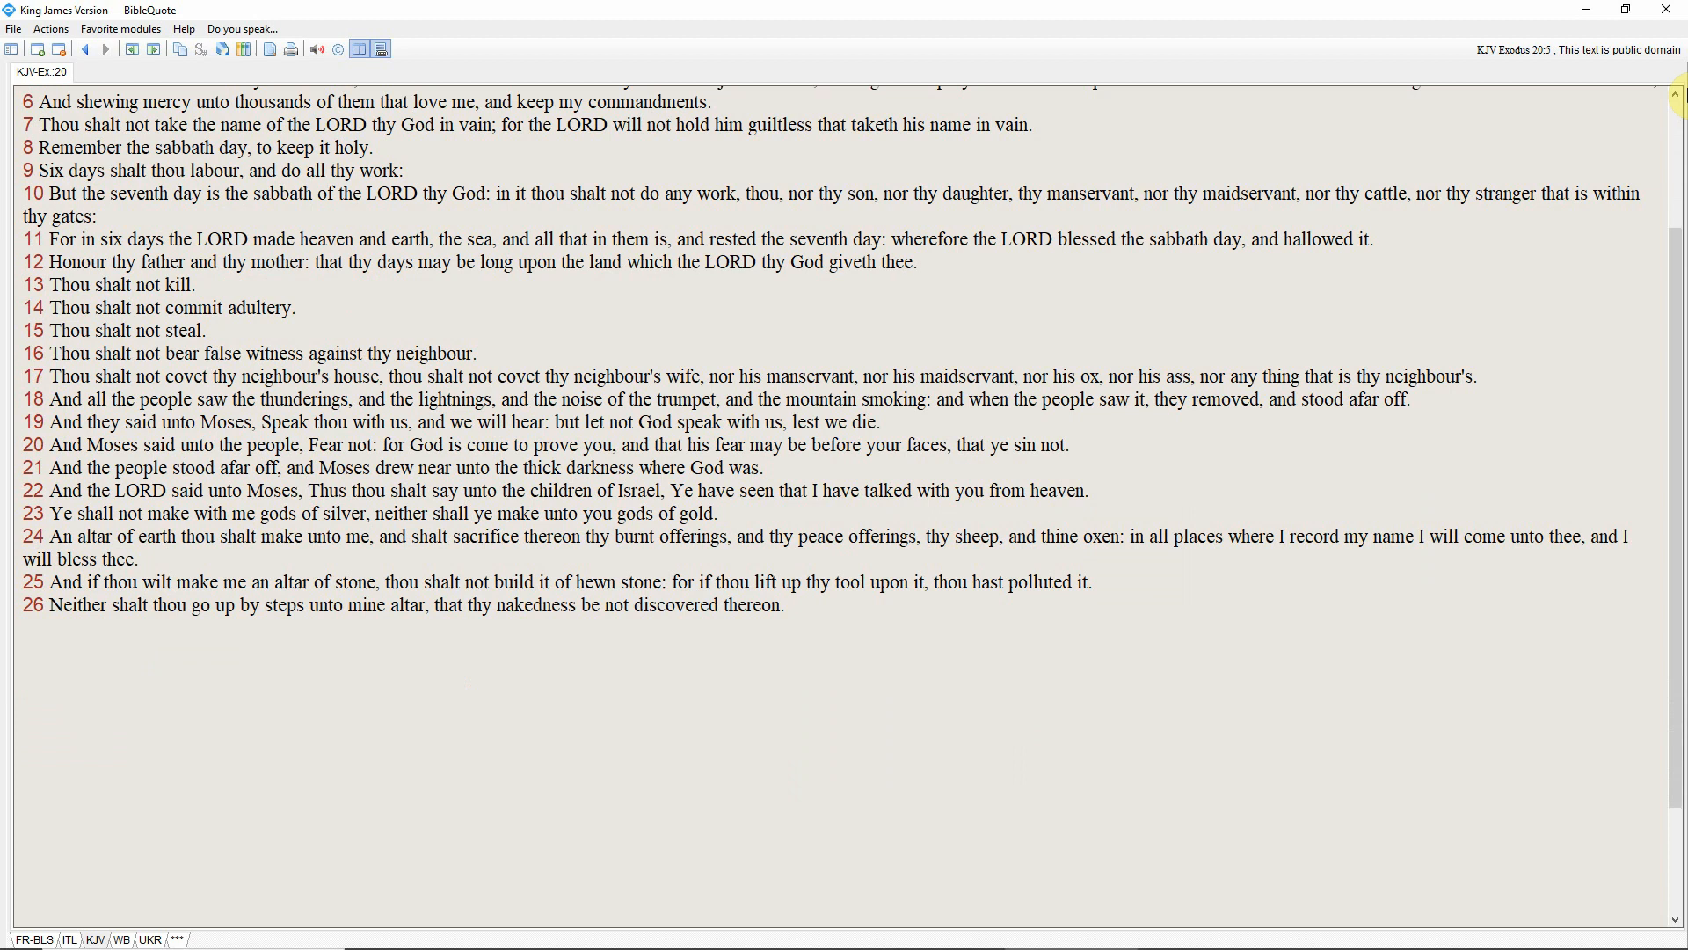
{"action": "scroll", "scroll_direction": "down", "scroll_amount": 3}
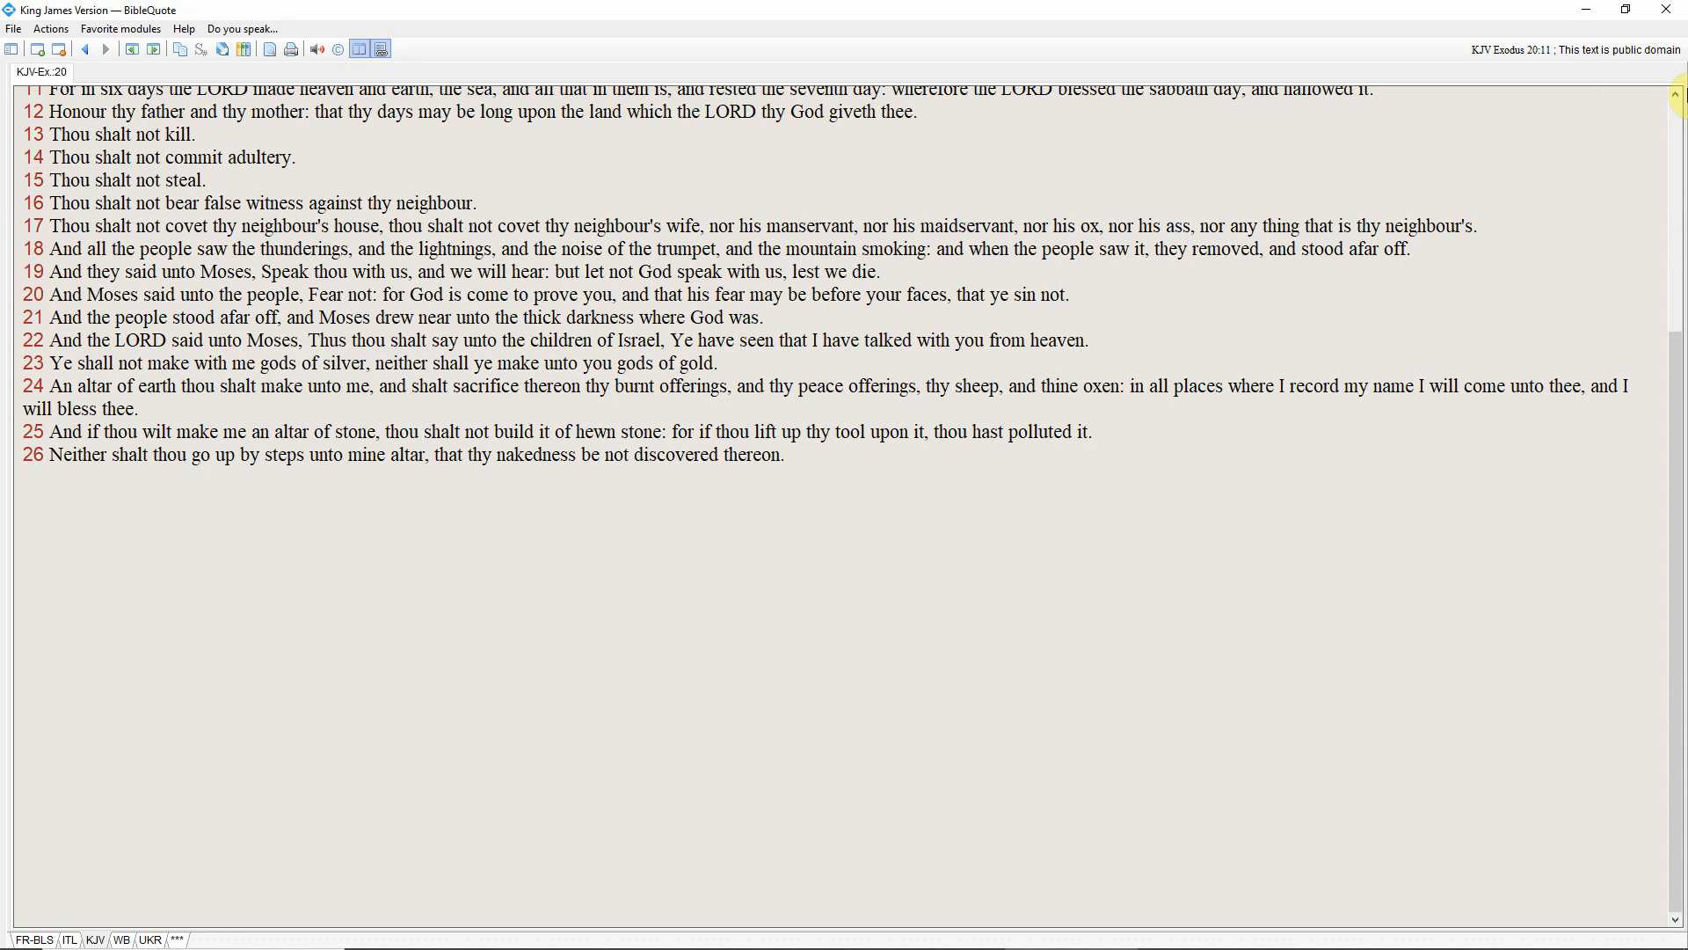
{"action": "left_click", "coordinate": [997, 295]}
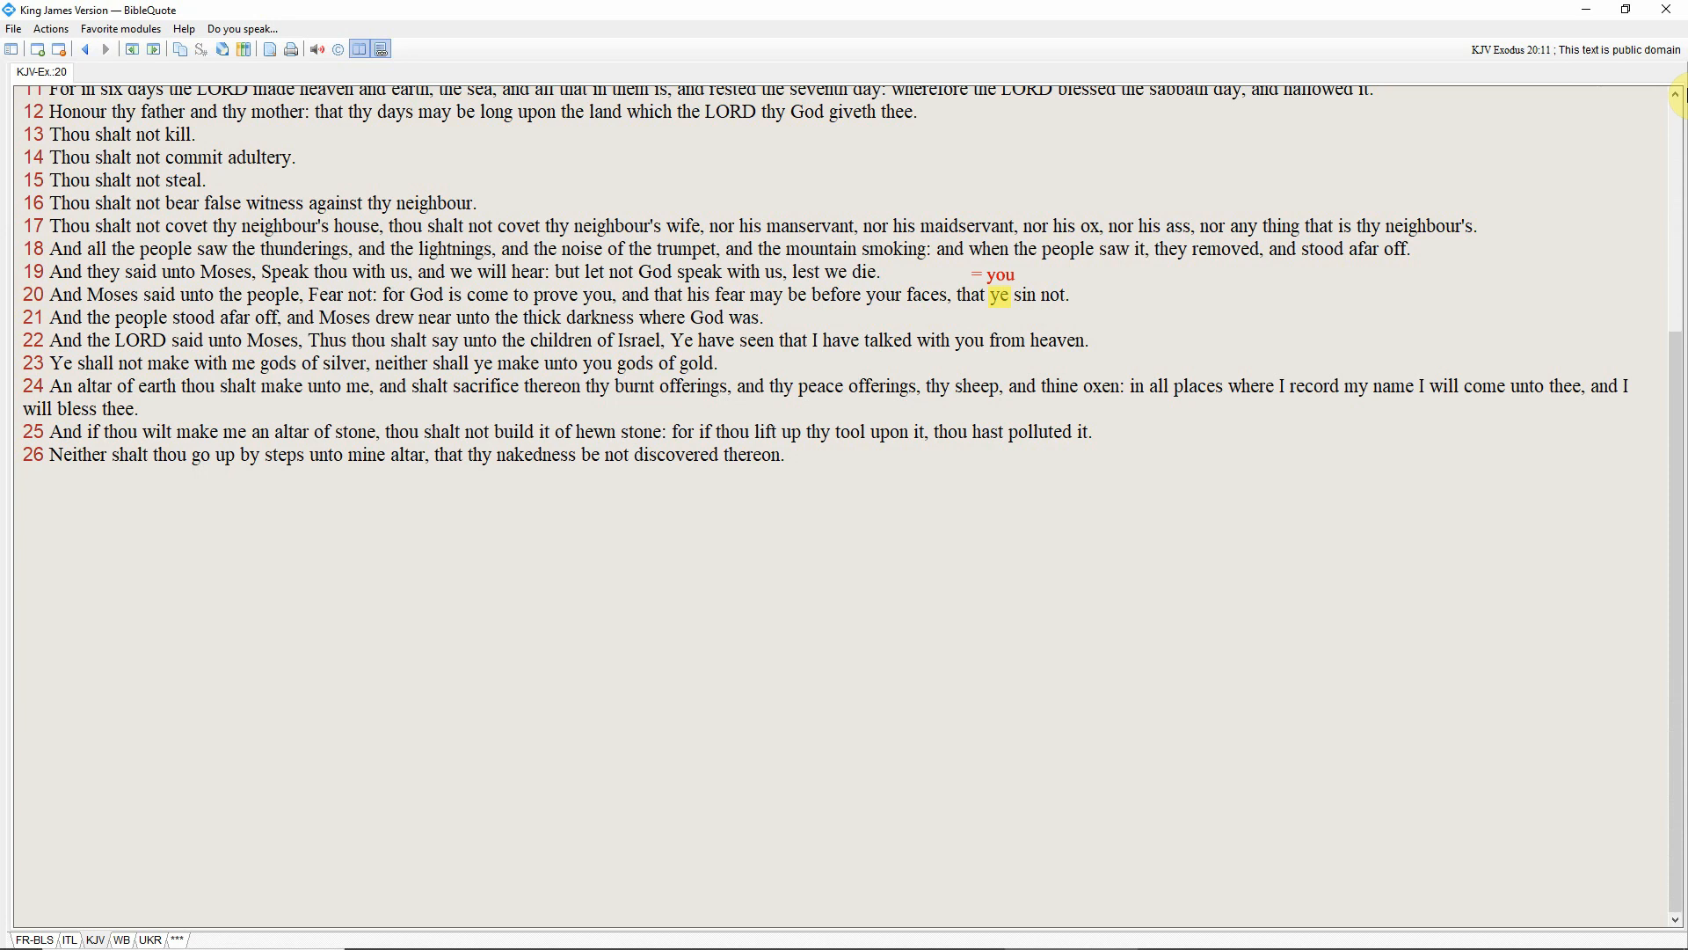